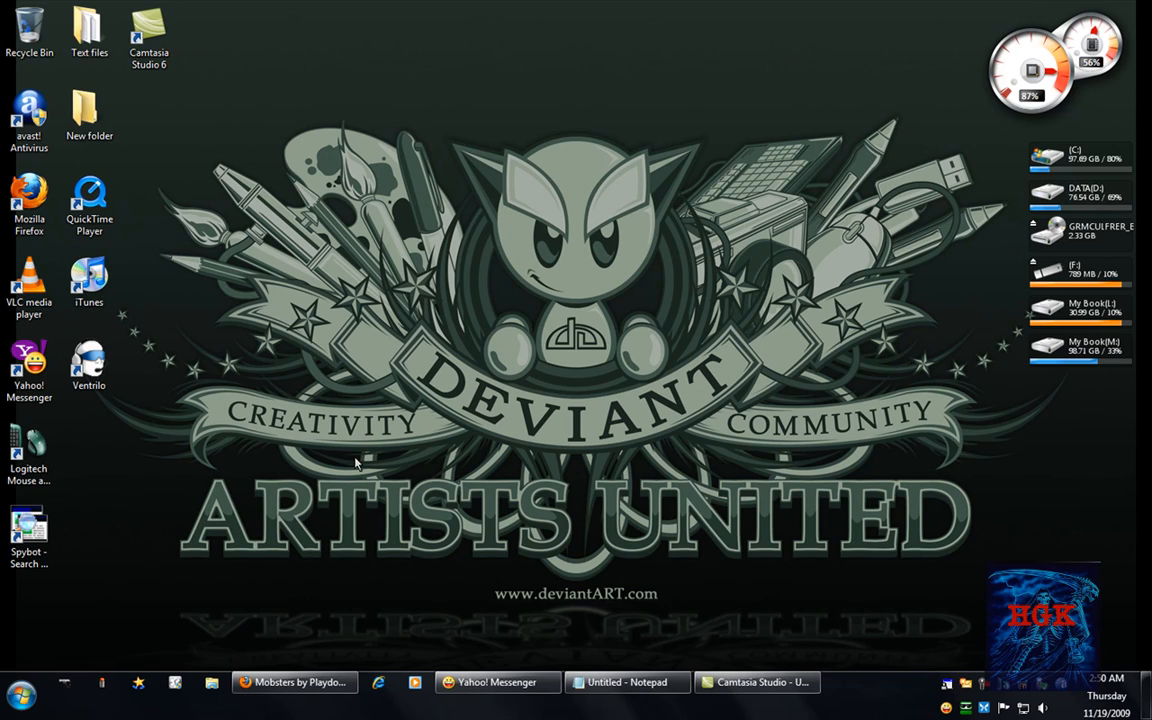
mouse_move(268, 407)
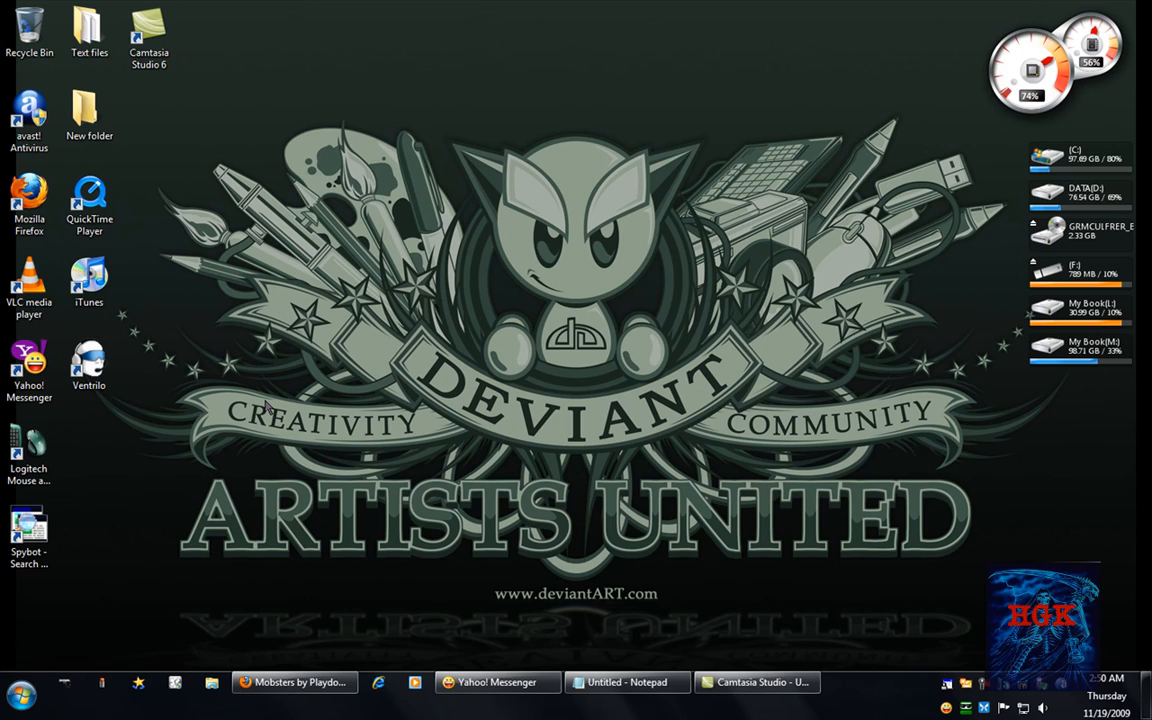
Append -P -no-remote after firefox.exe in the Firefox shortcut's Target field.
click(29, 200)
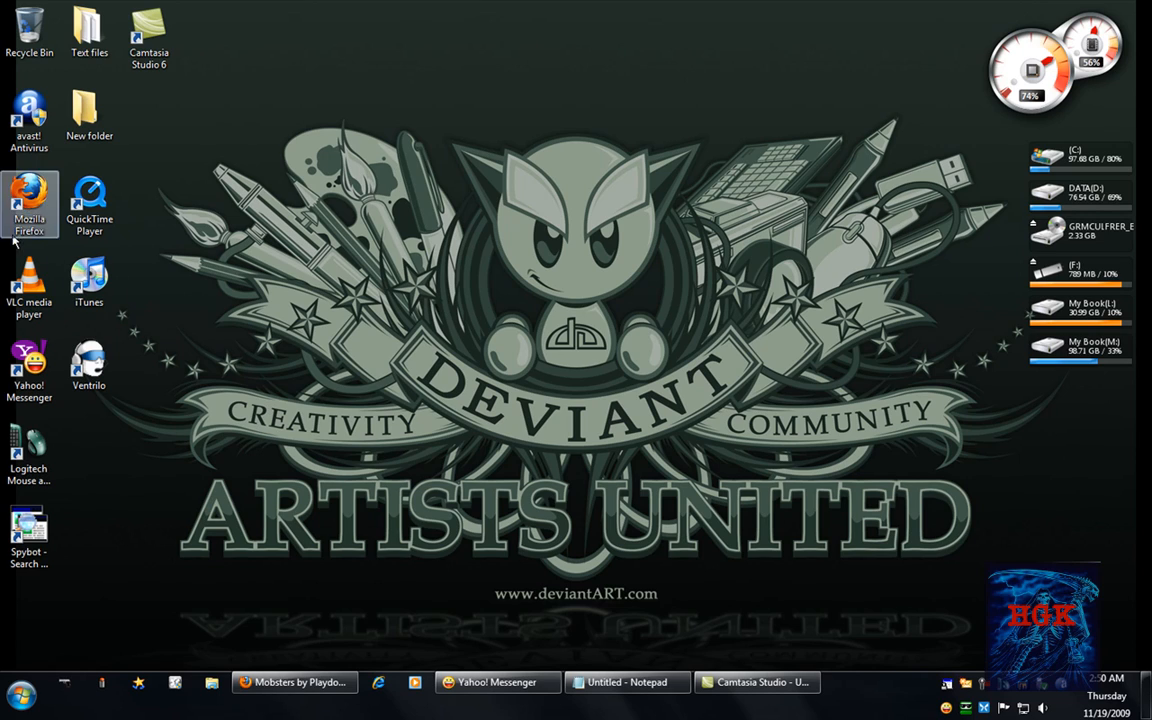
right_click(29, 203)
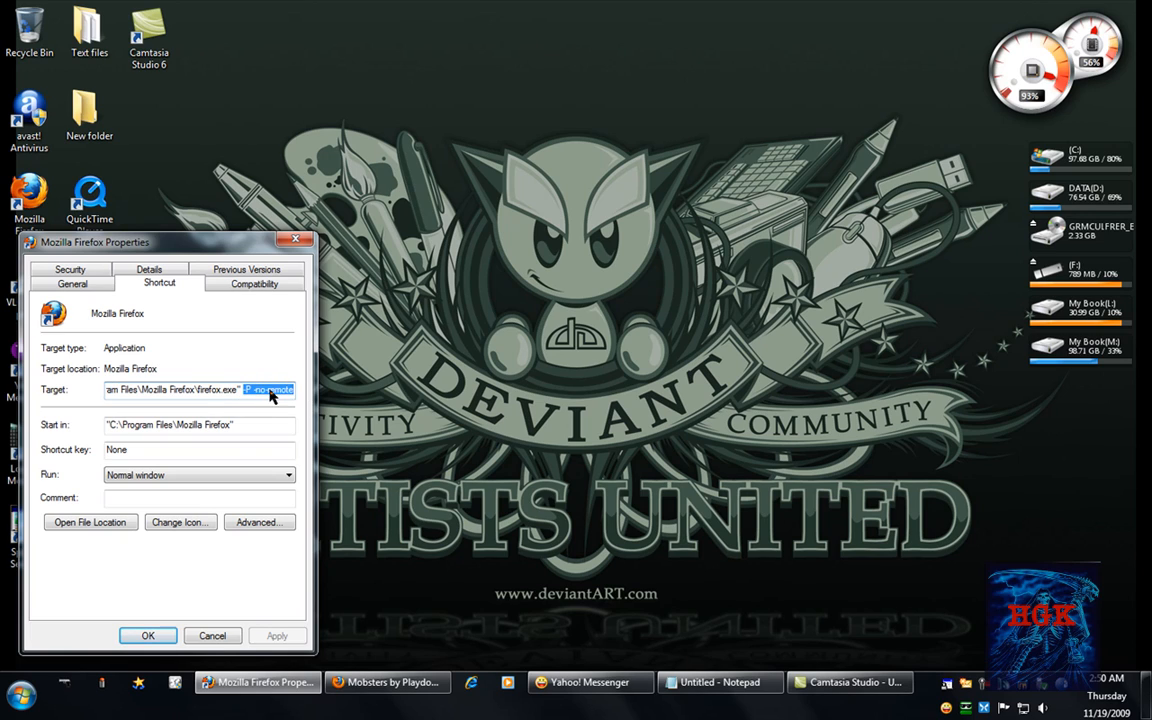
click(235, 389)
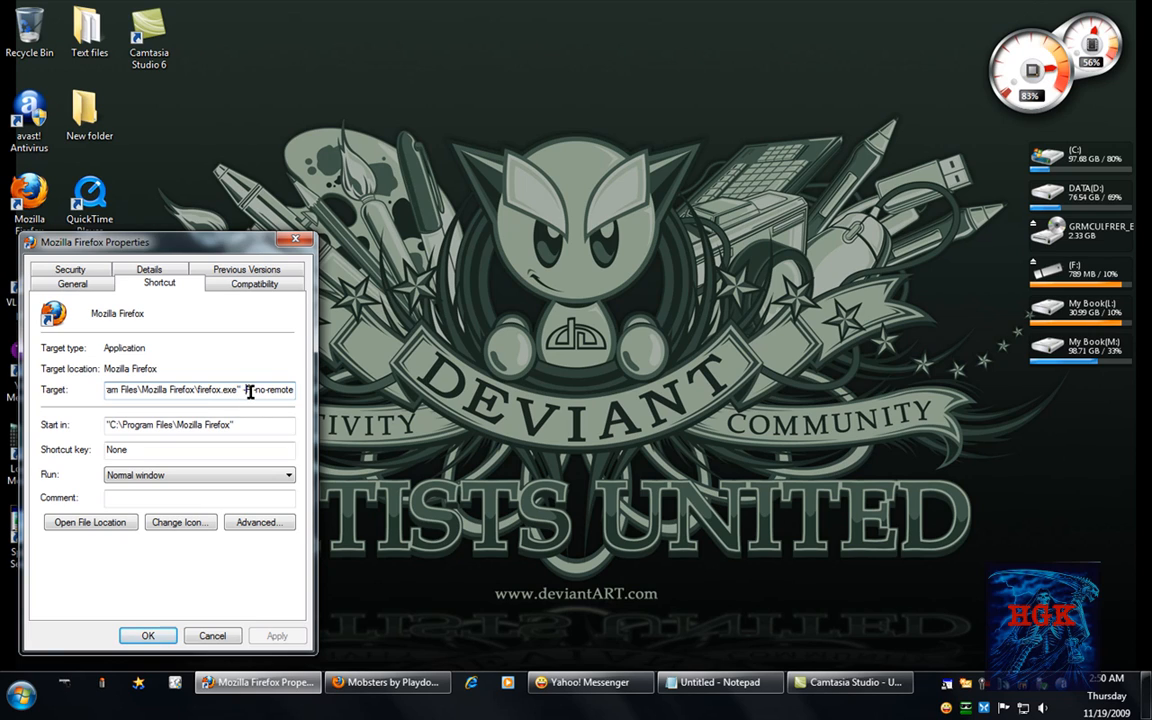
text(-P -no-remote)
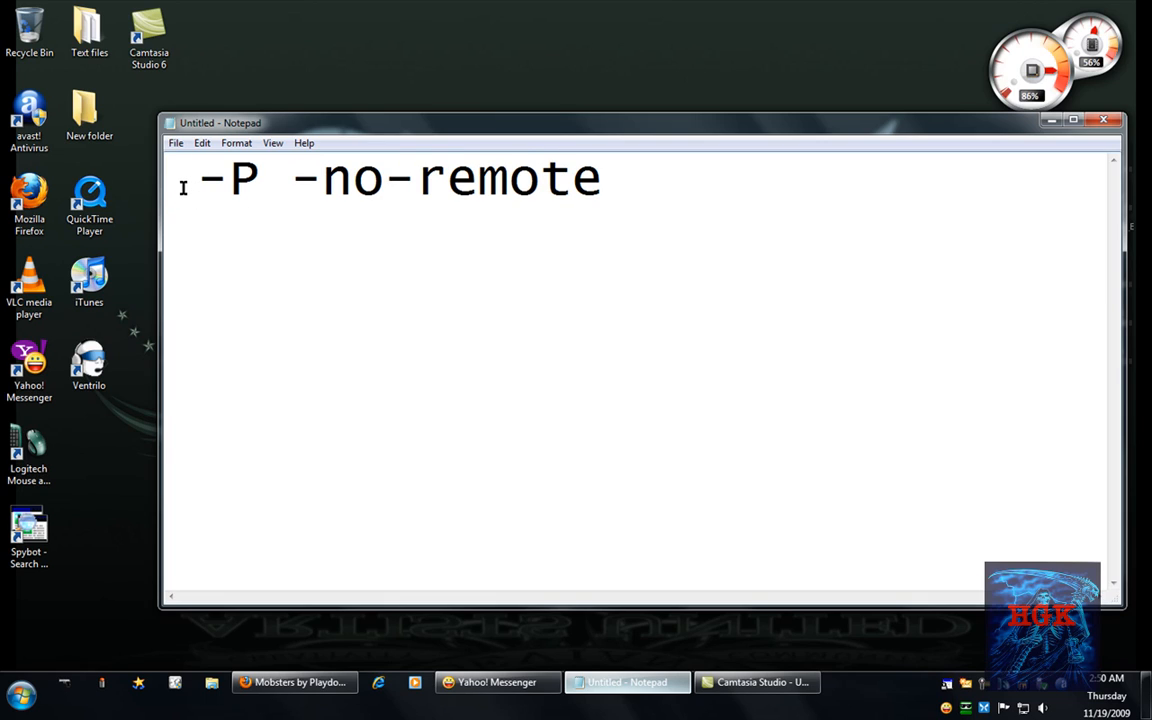
Add a double quote before " -P -no-remote" in Notepad to show the spacing.
text(")
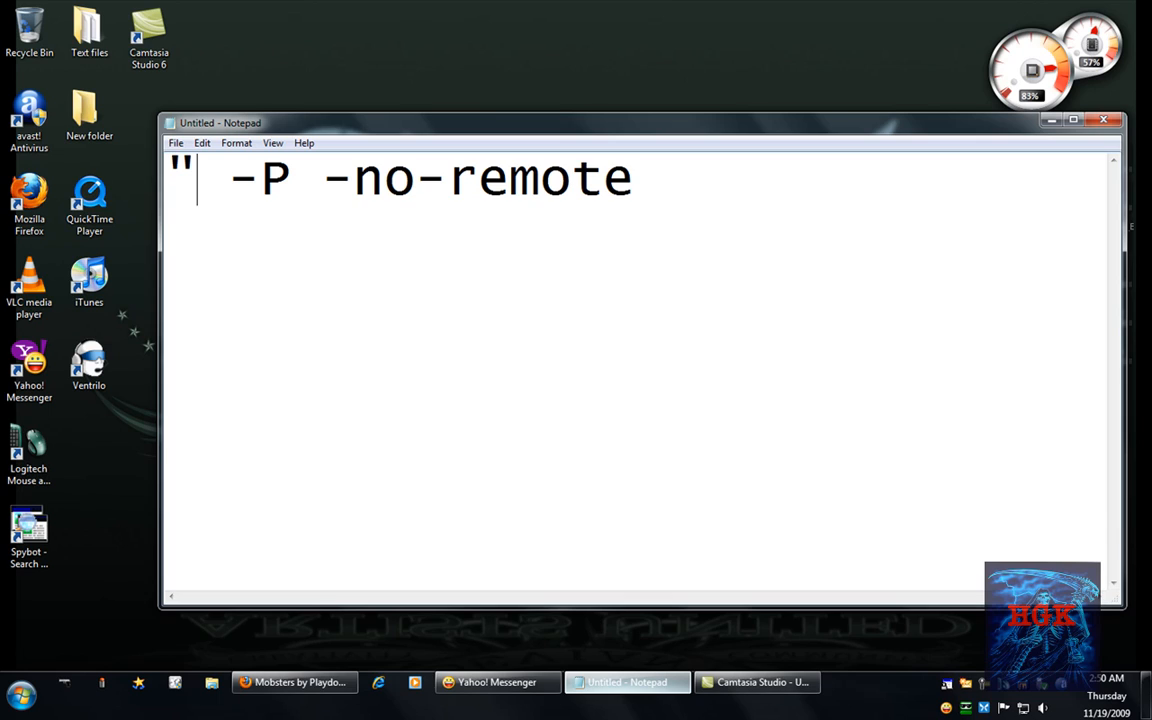
mouse_move(253, 237)
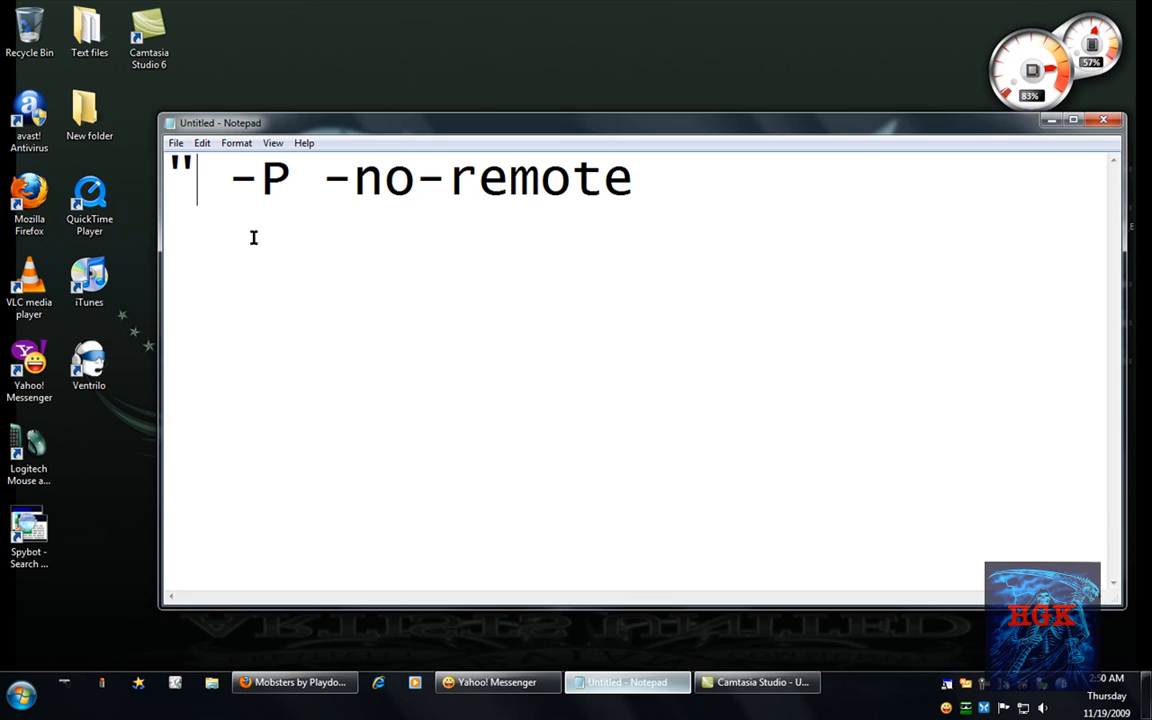
mouse_move(401, 261)
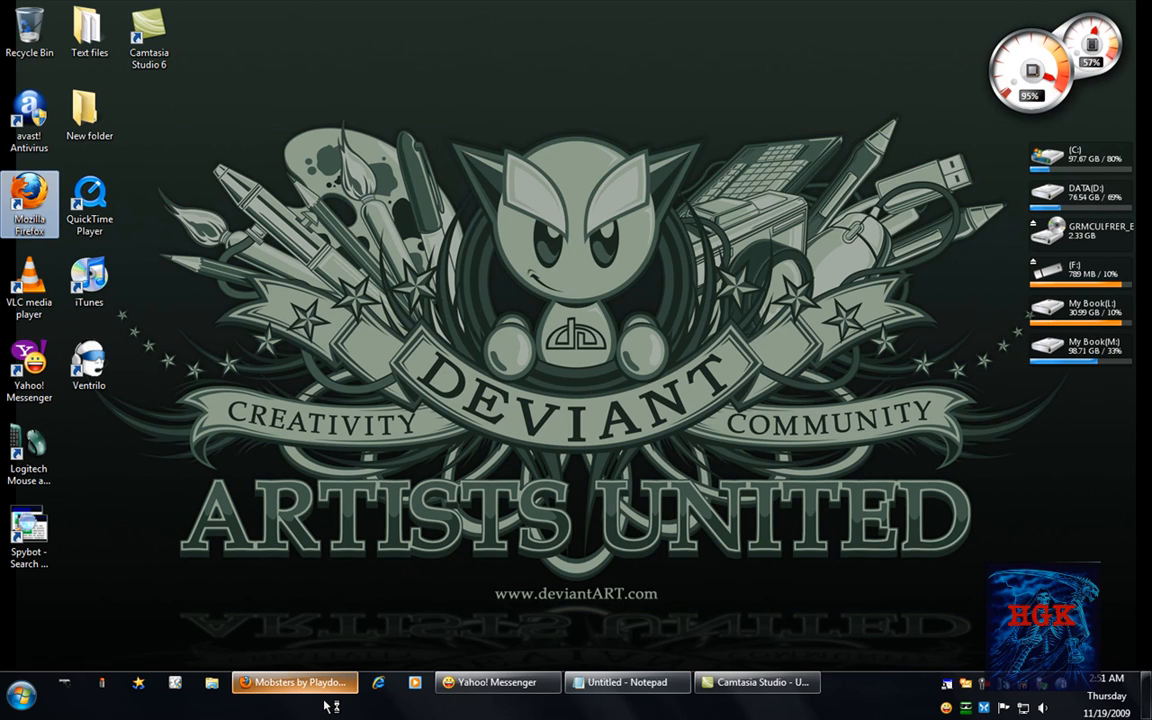
Double-click the modified Firefox shortcut to bring up the Choose User Profile dialog.
click(293, 682)
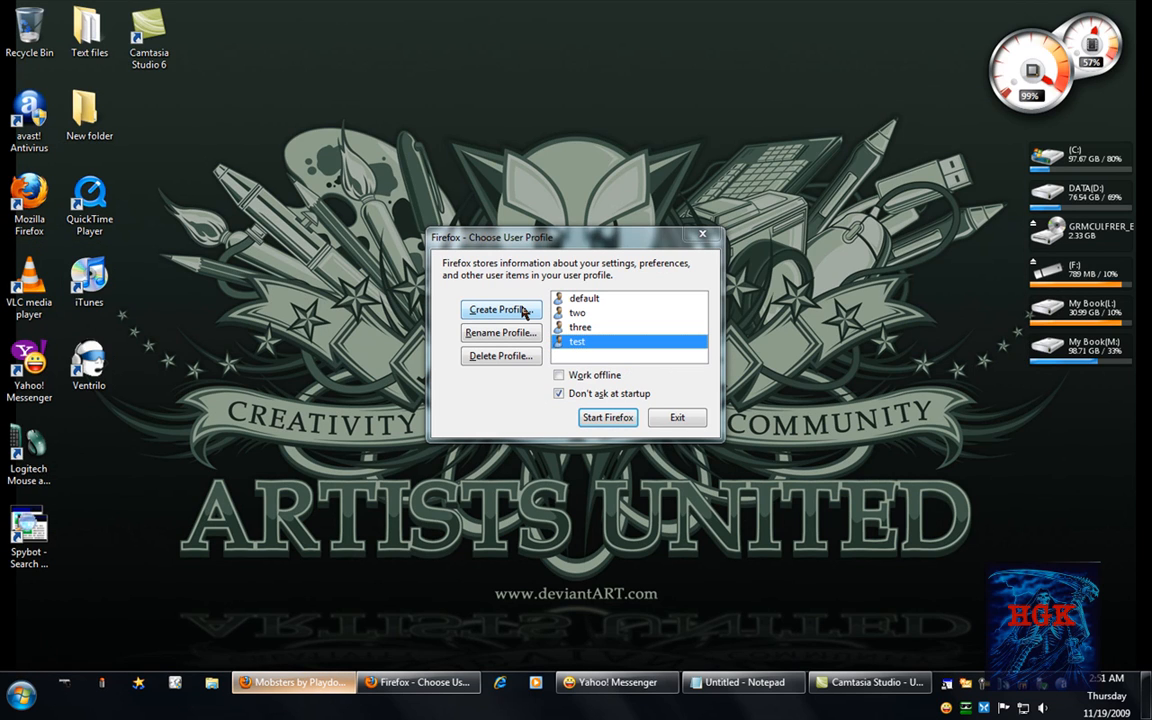
Create a new Firefox profile named starting 'tes' and finish the wizard.
click(500, 309)
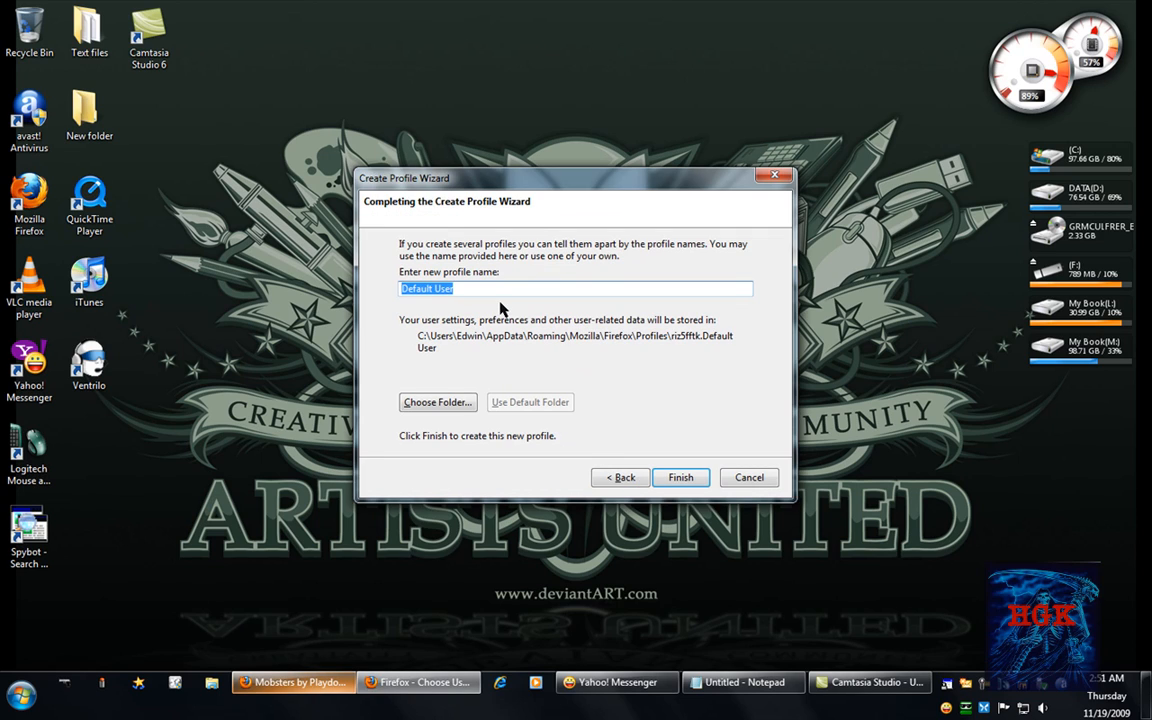
text(tes)
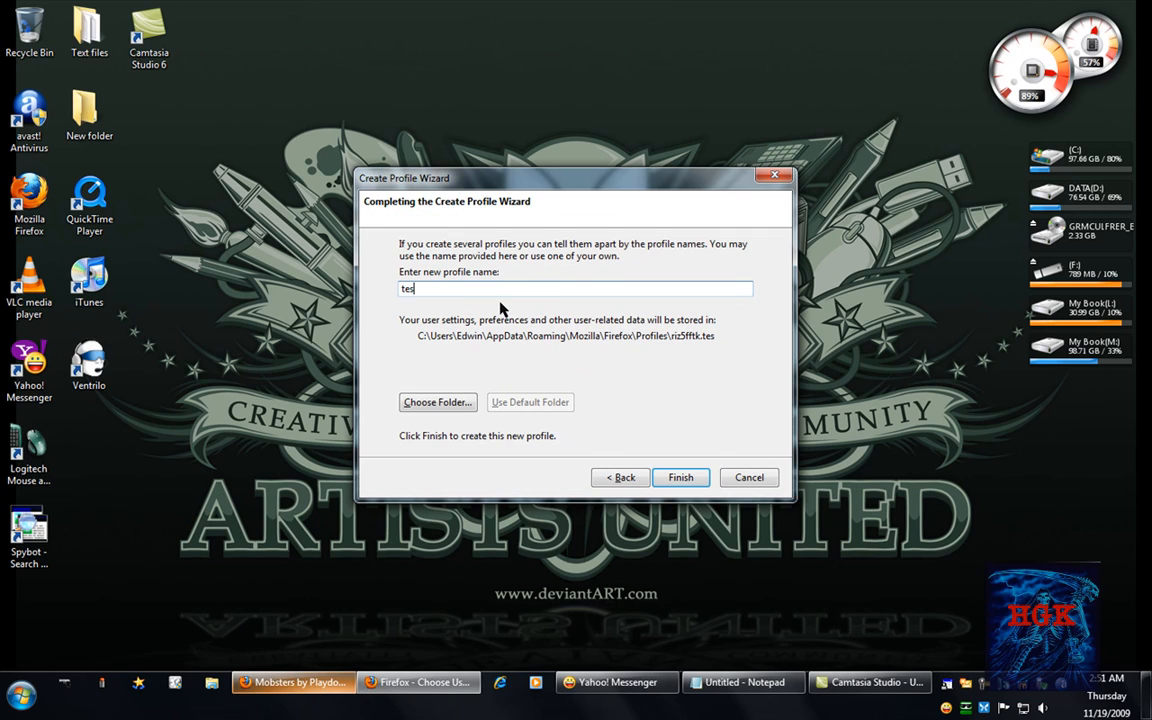
click(680, 477)
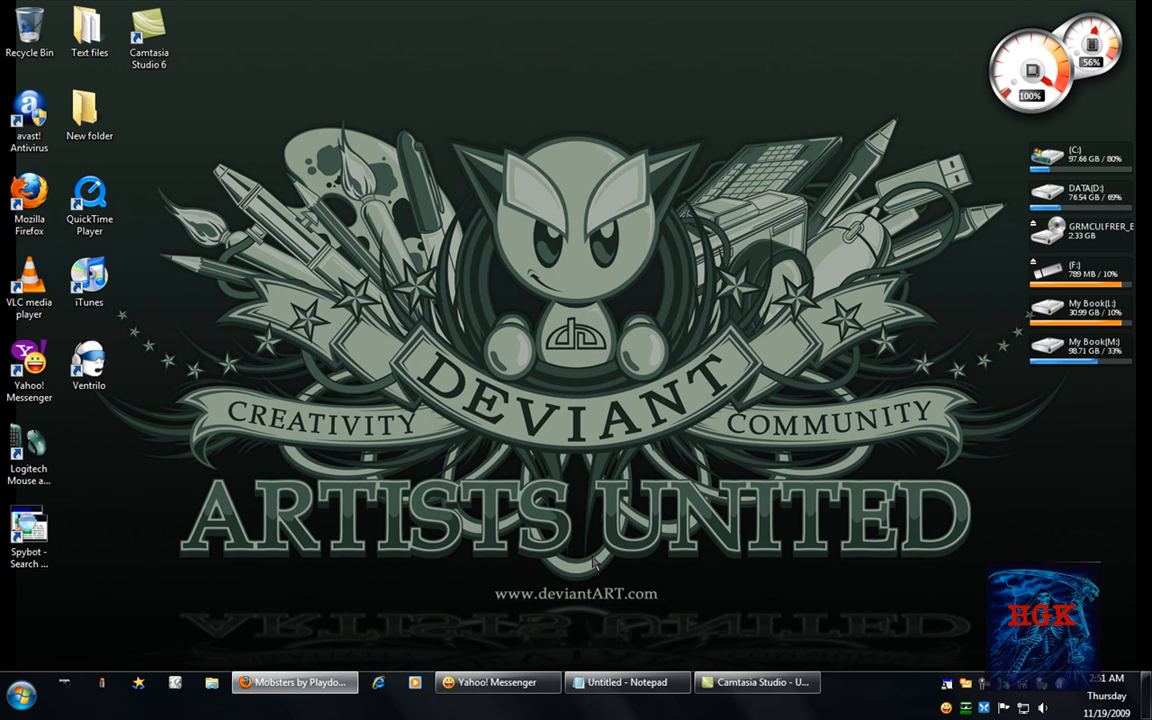
mouse_move(479, 672)
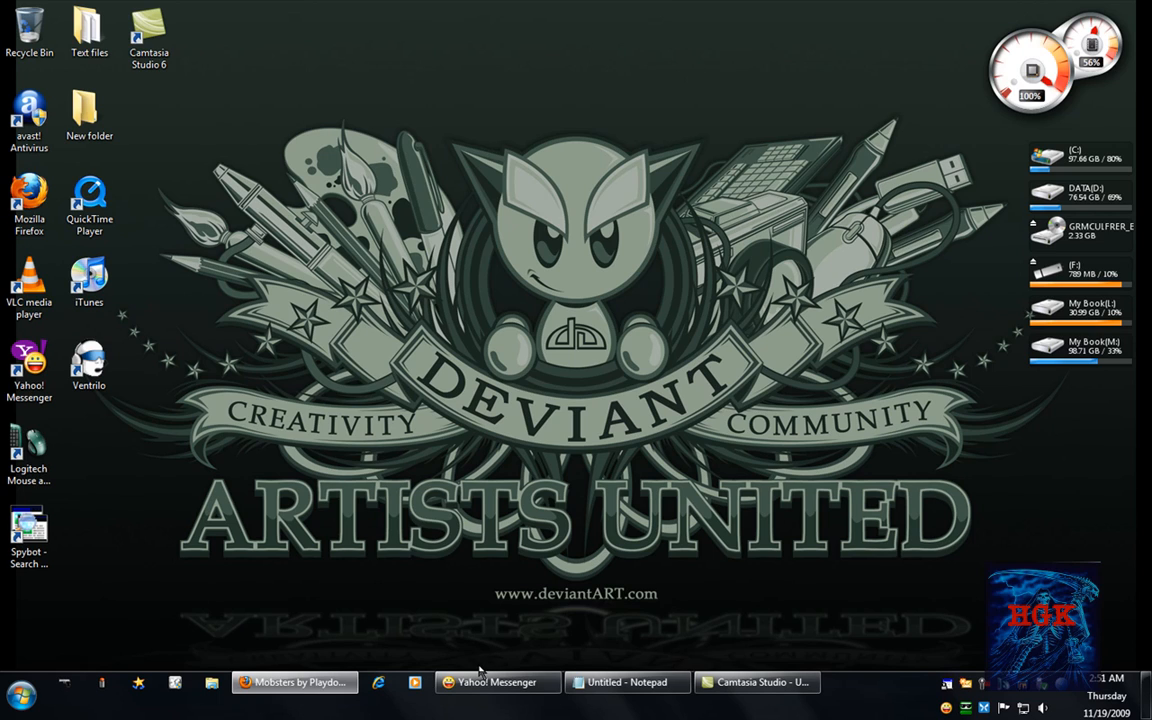
mouse_move(538, 473)
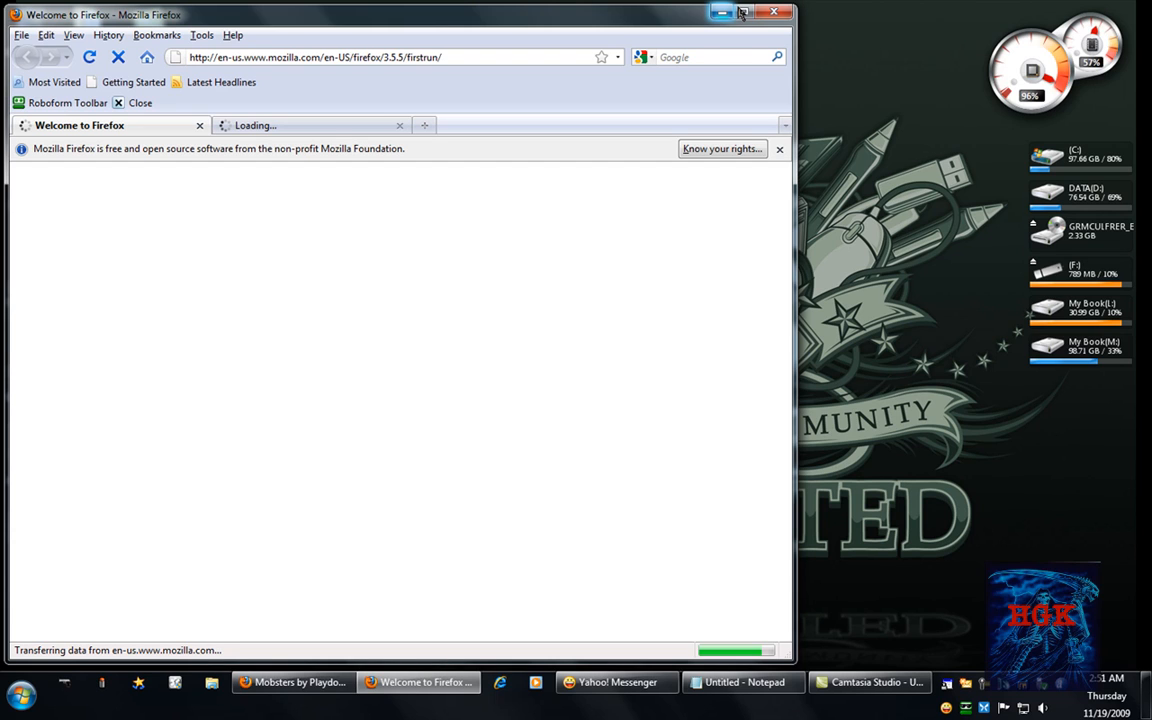
Maximize the new Firefox welcome window, then return to the original Mobsters window.
click(742, 12)
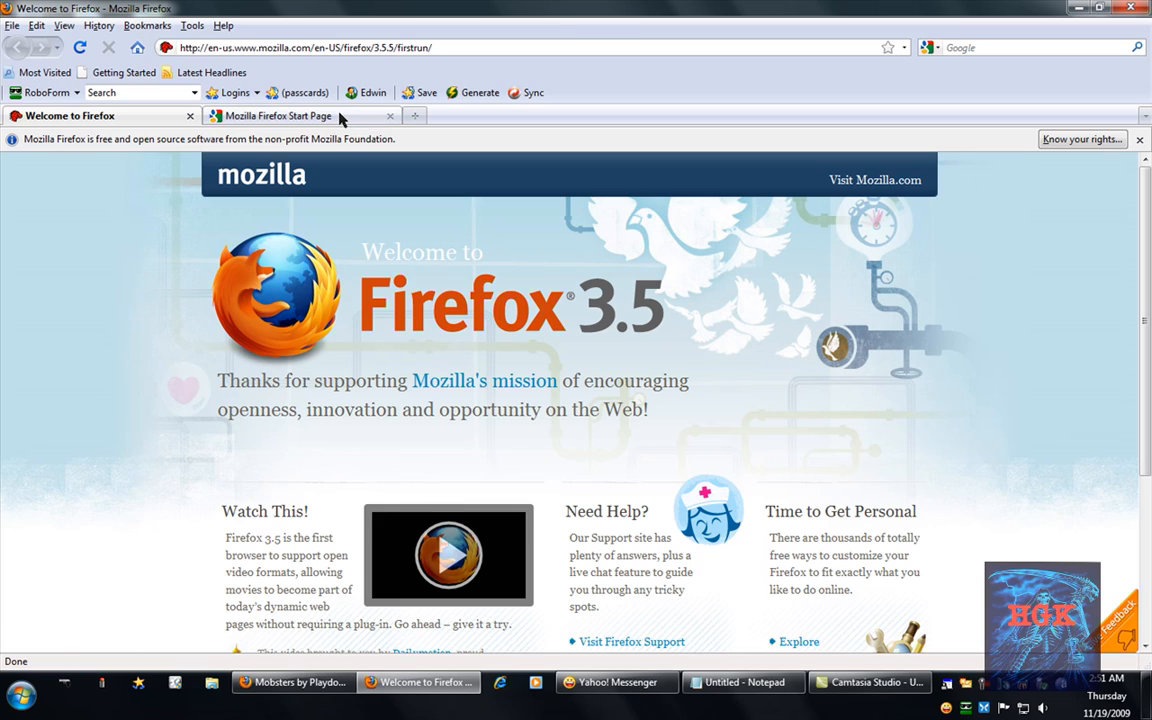
mouse_move(390, 116)
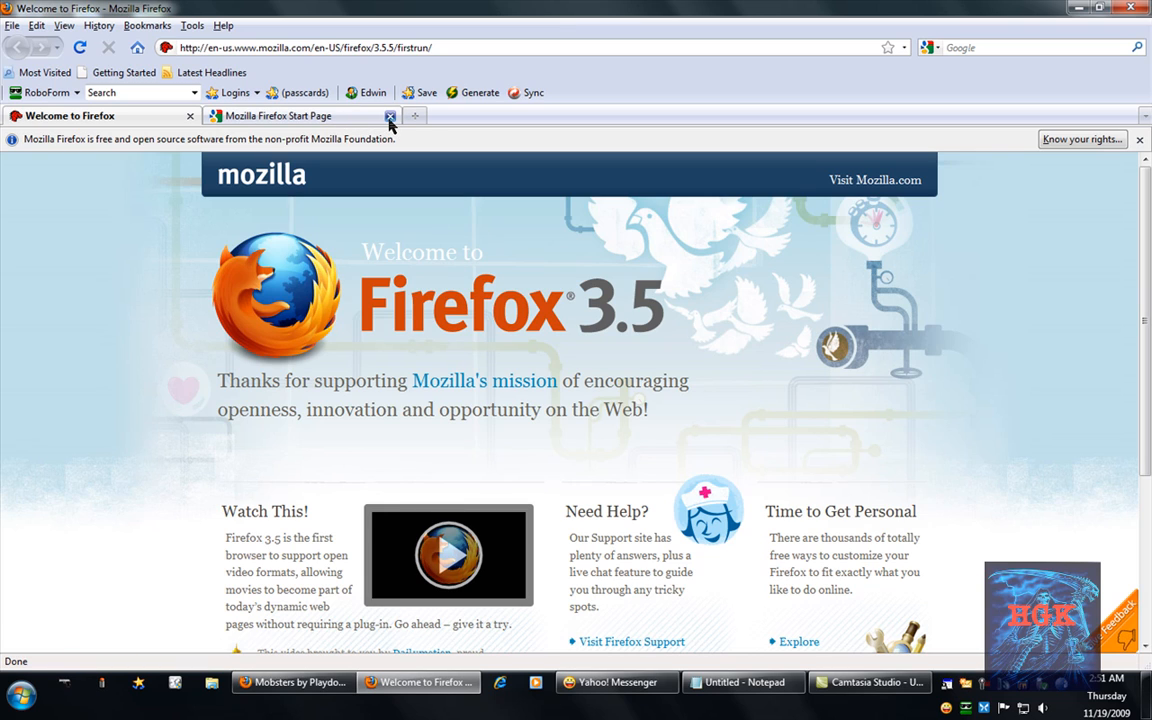
scroll(down, 3)
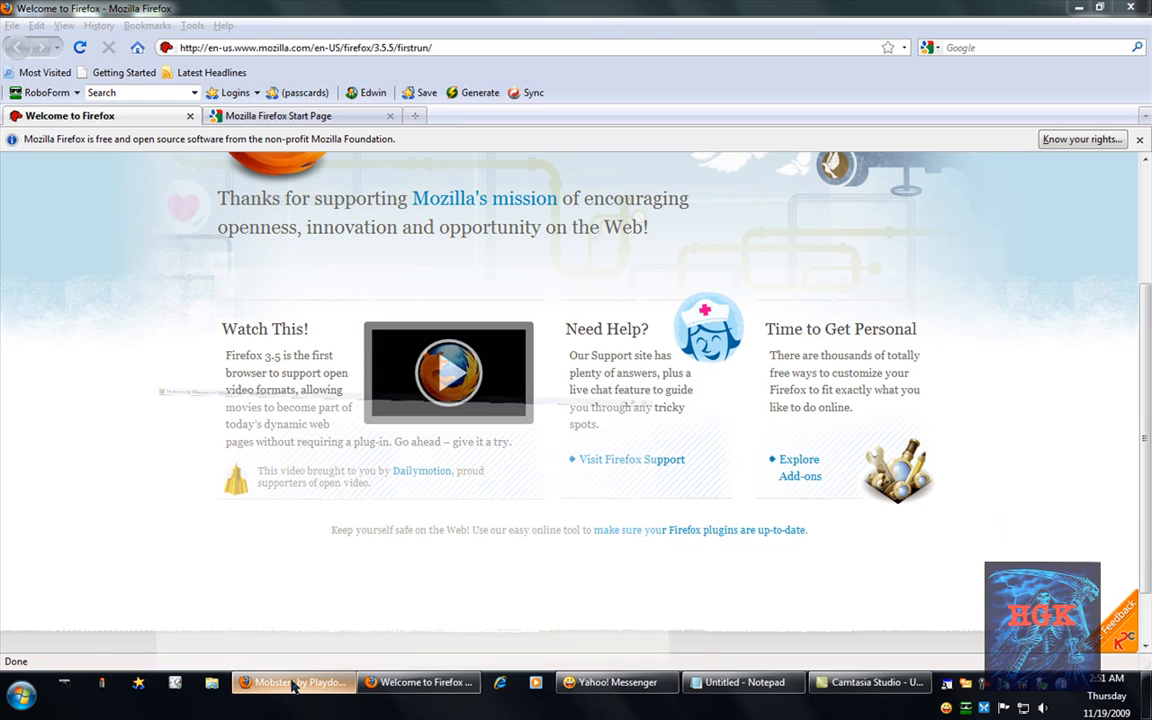
click(293, 682)
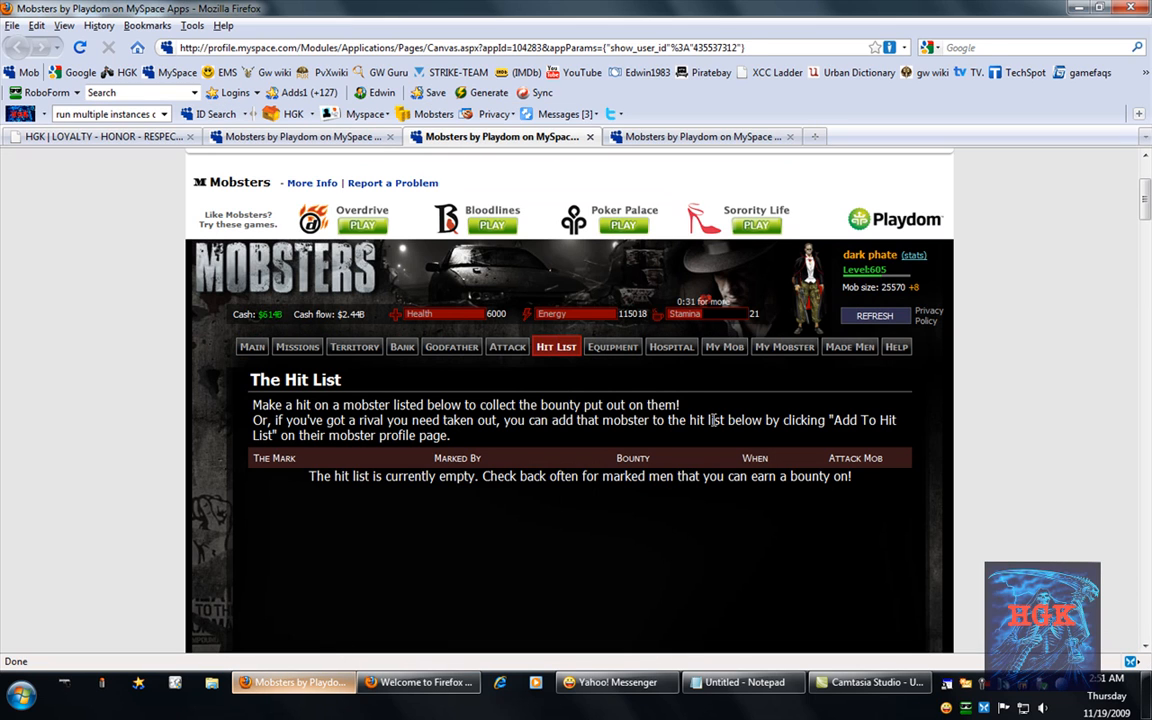
mouse_move(1098, 28)
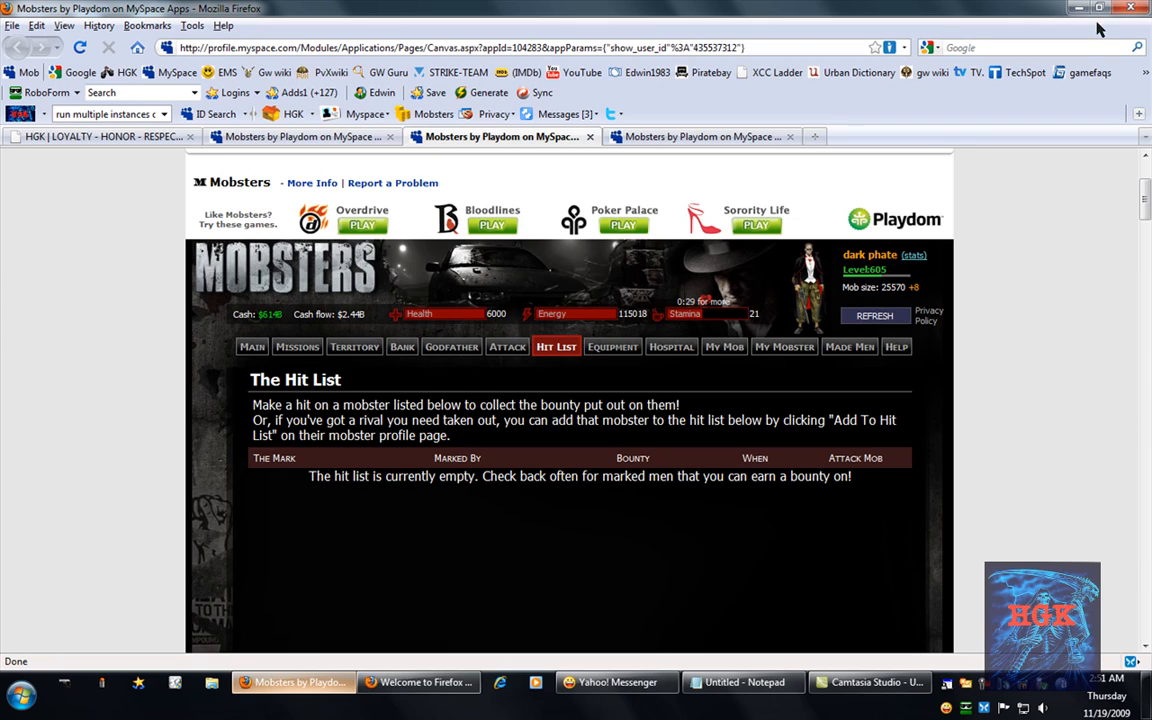